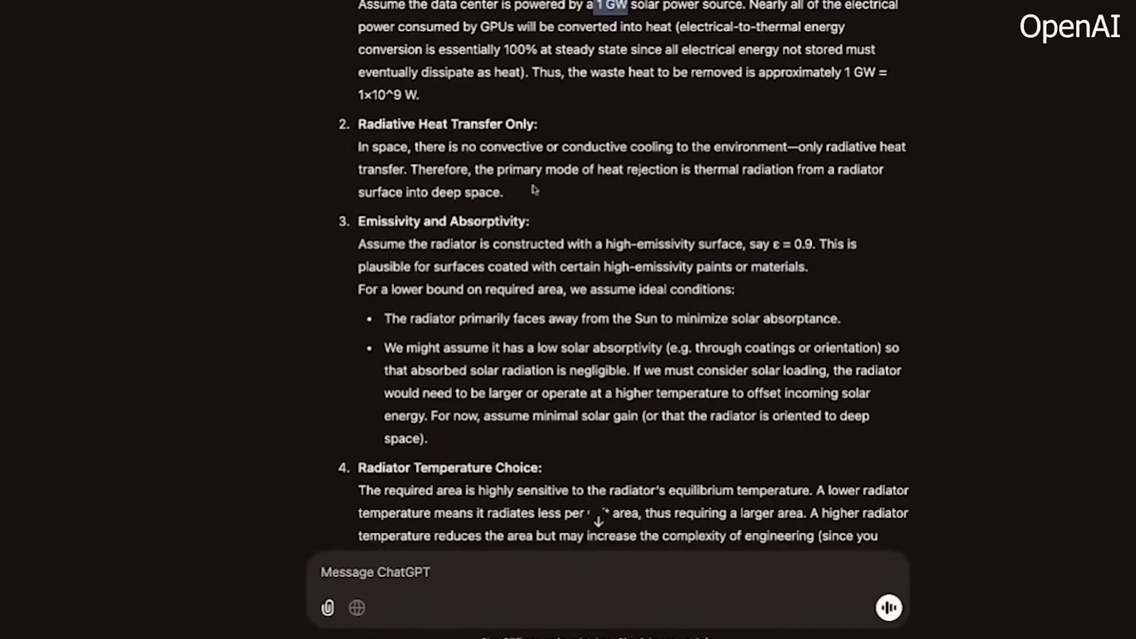
{"action": "scroll", "scroll_direction": "down", "scroll_amount": 3}
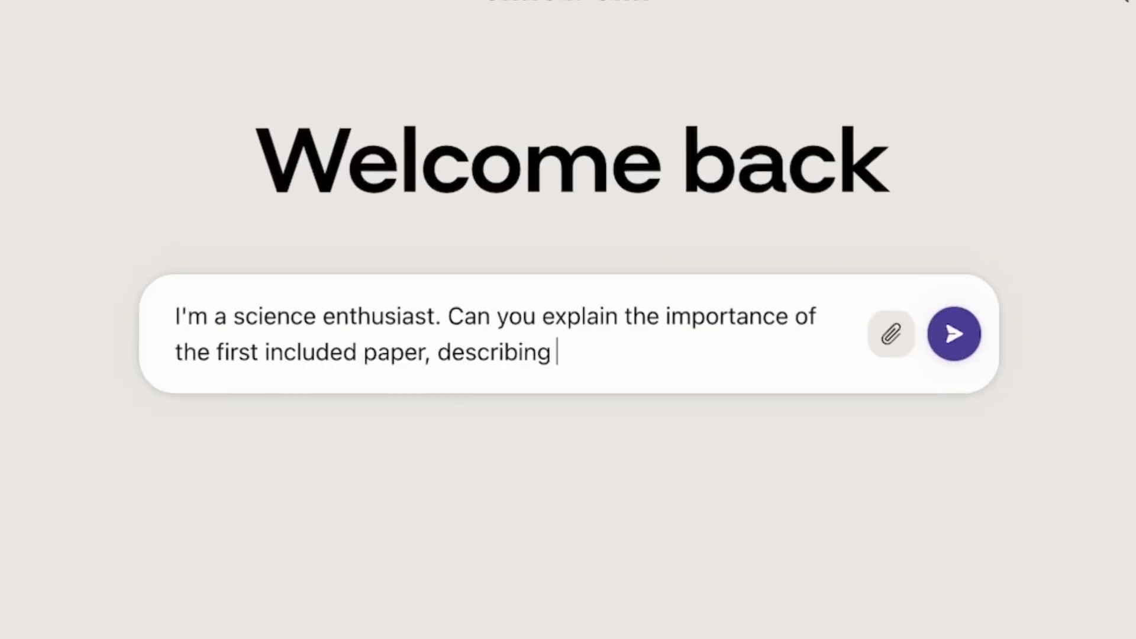
{"action": "type", "text": "its exciting new results to me in simple terms?"}
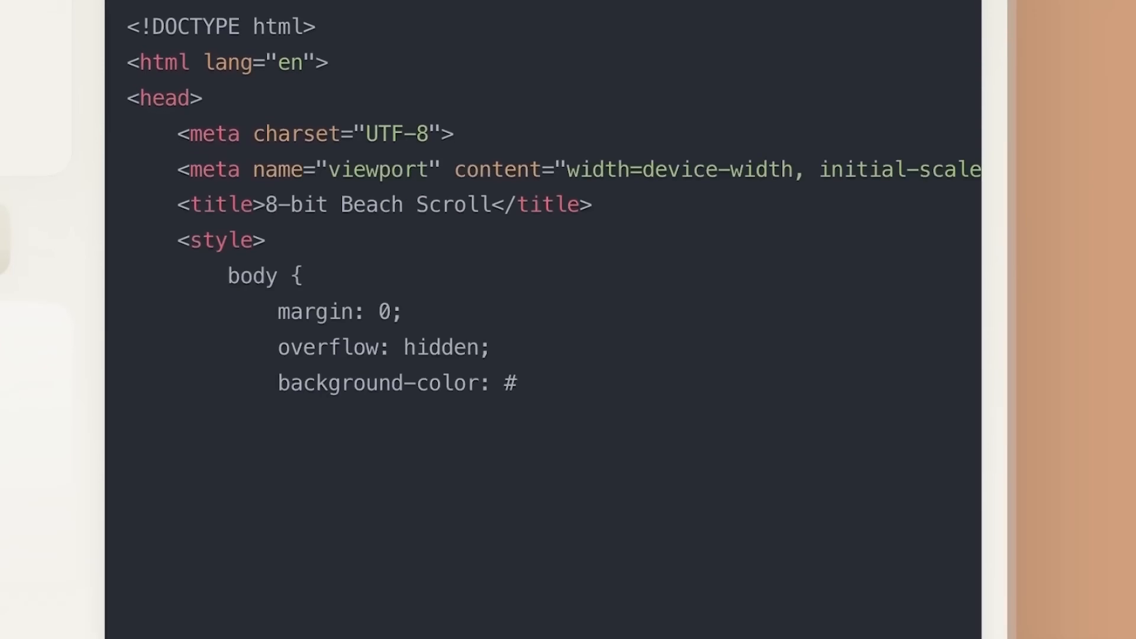
{"action": "scroll", "scroll_direction": "down", "scroll_amount": 3}
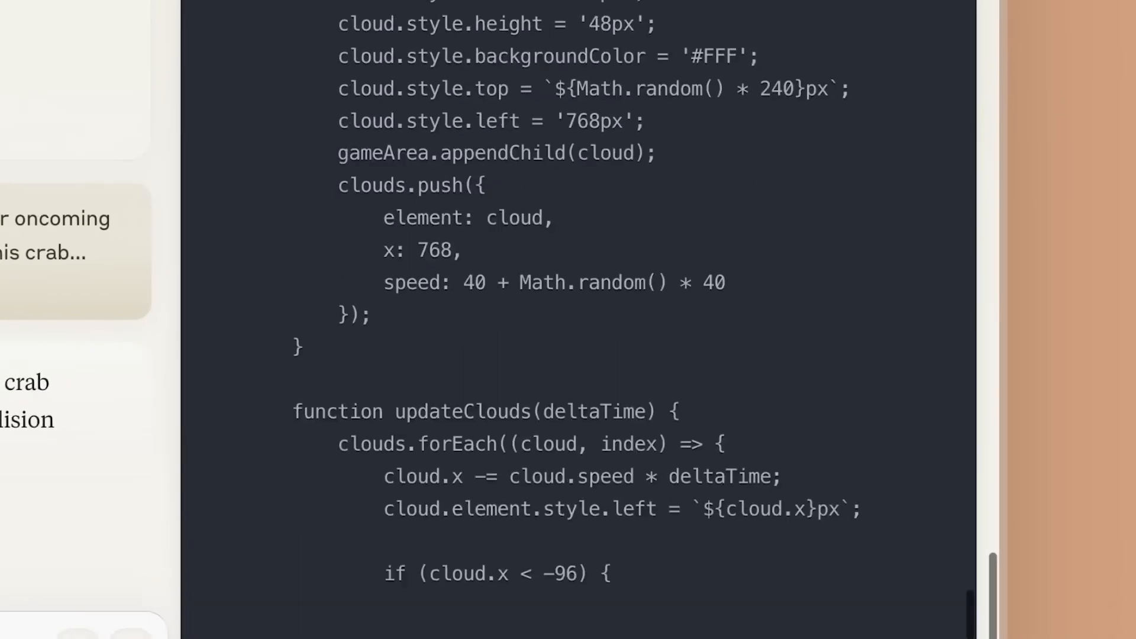
{"action": "scroll", "scroll_direction": "down", "scroll_amount": 3}
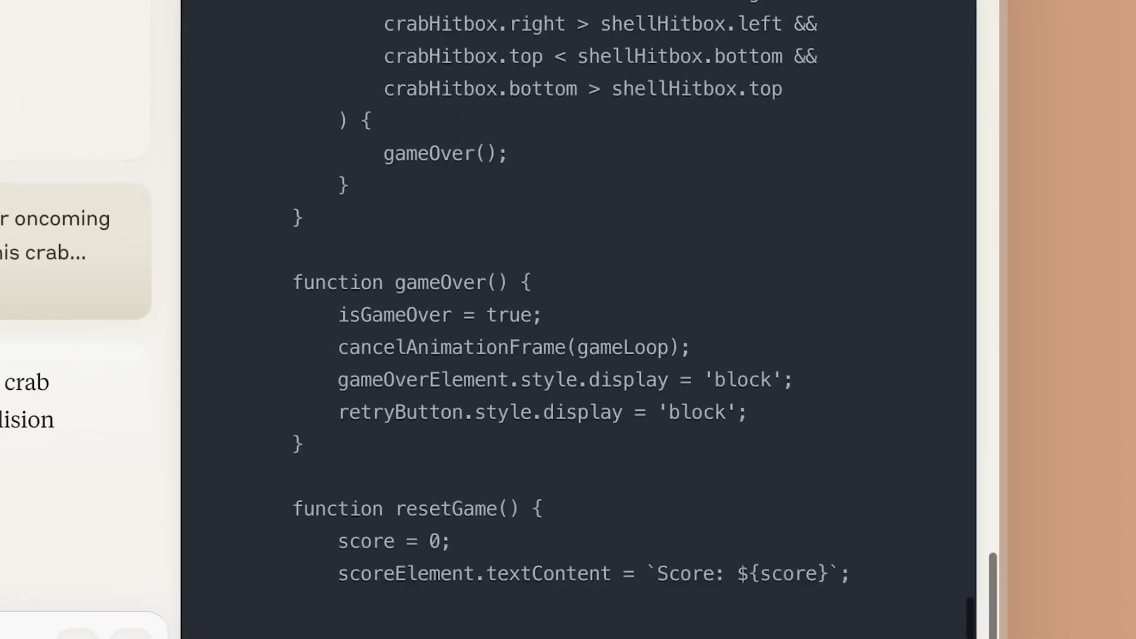